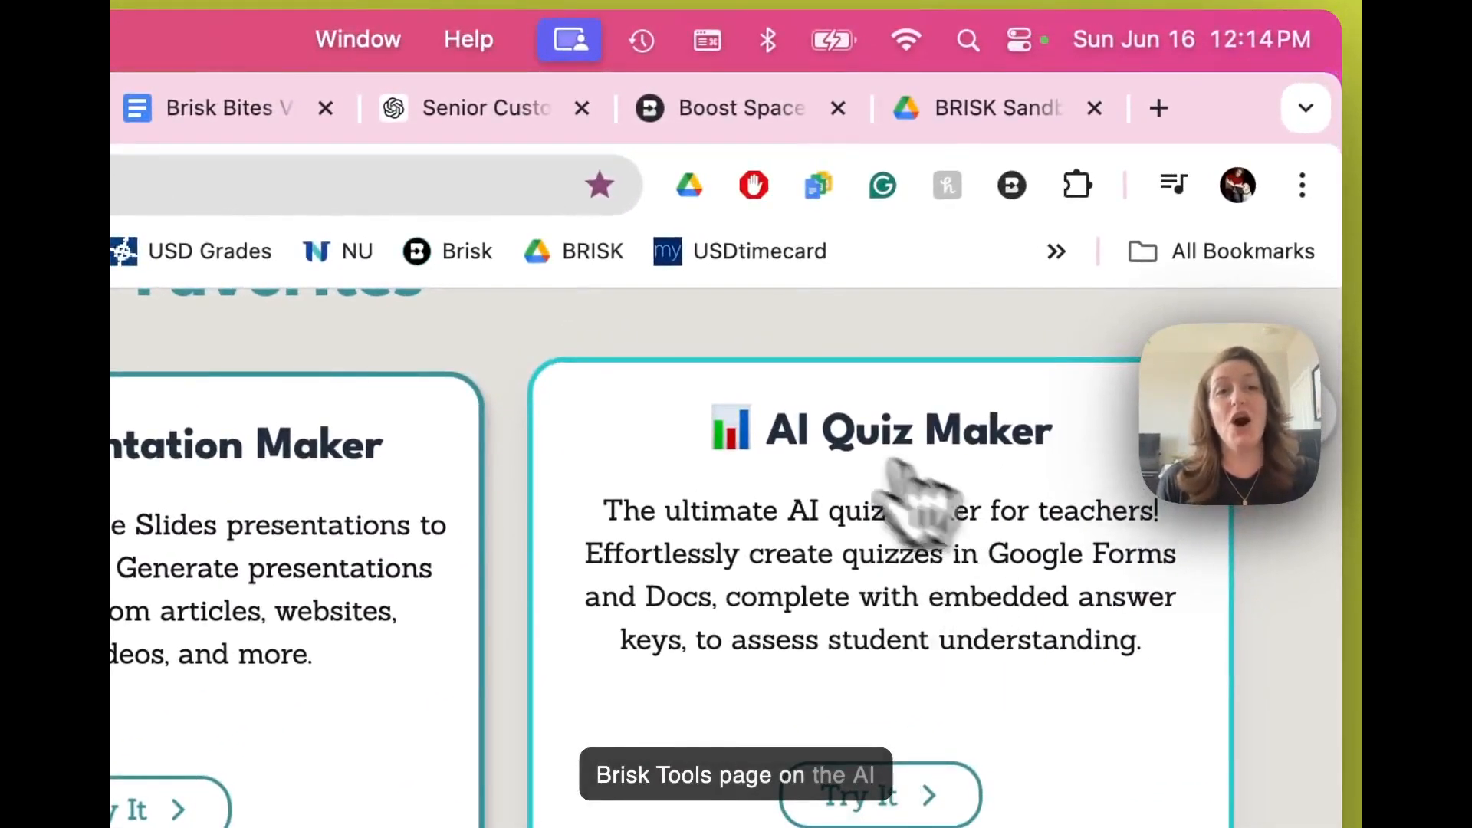
pyautogui.moveTo(939, 562)
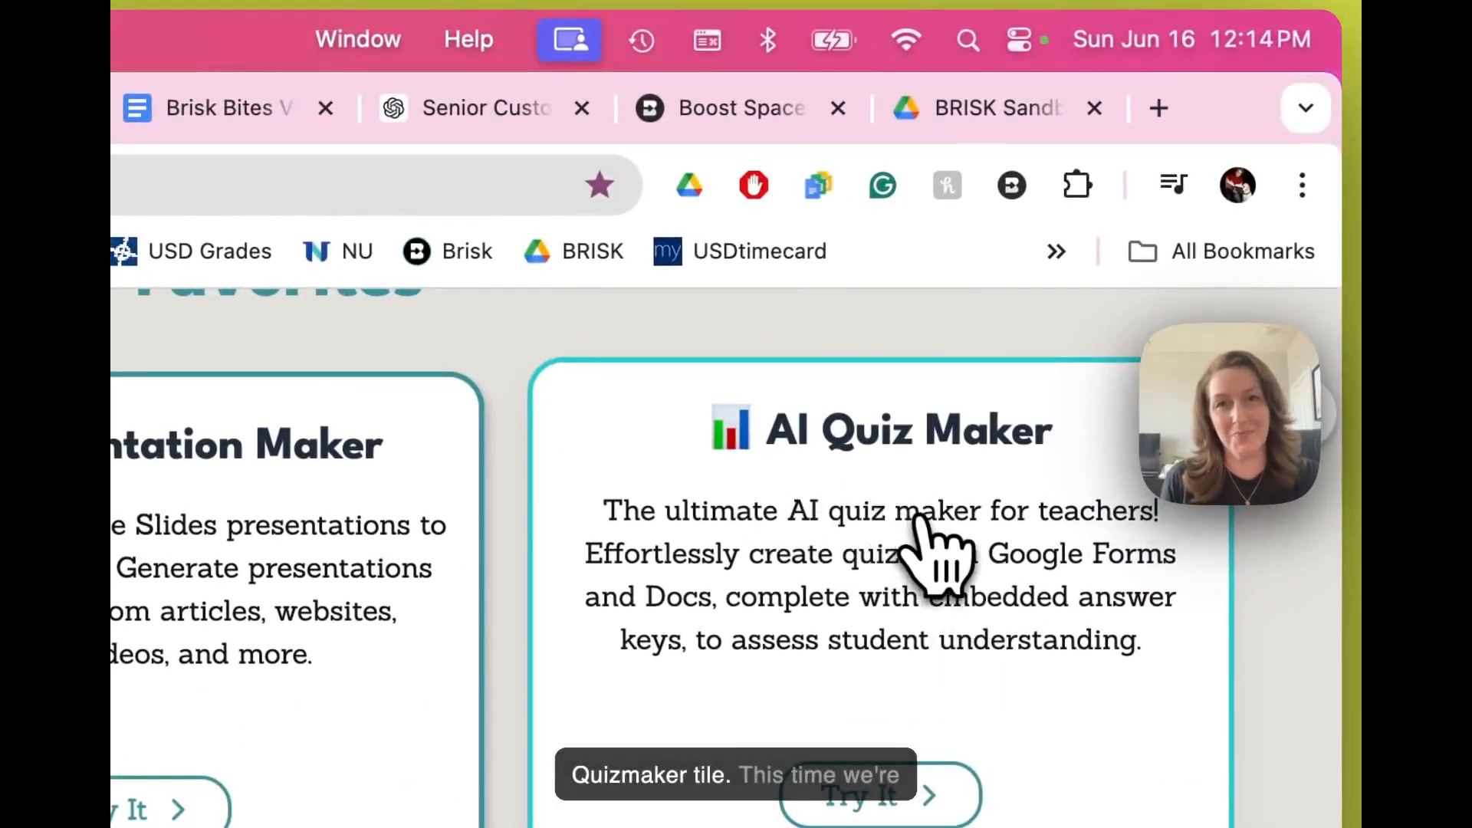
pyautogui.moveTo(902, 704)
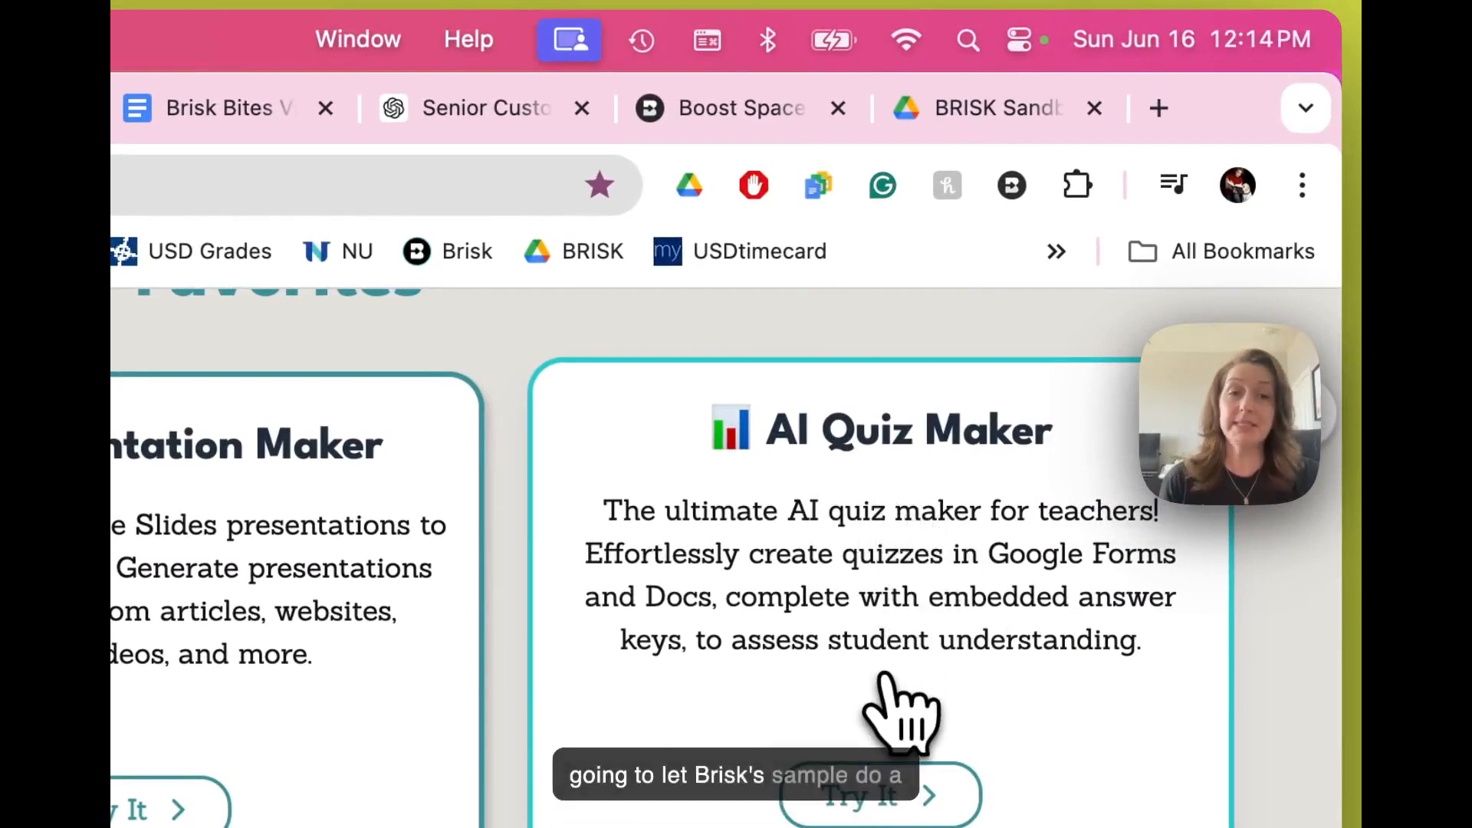
# Step: Start the AI Quiz Maker from the Brisk tools page via its Try It tile
pyautogui.scroll(-3)
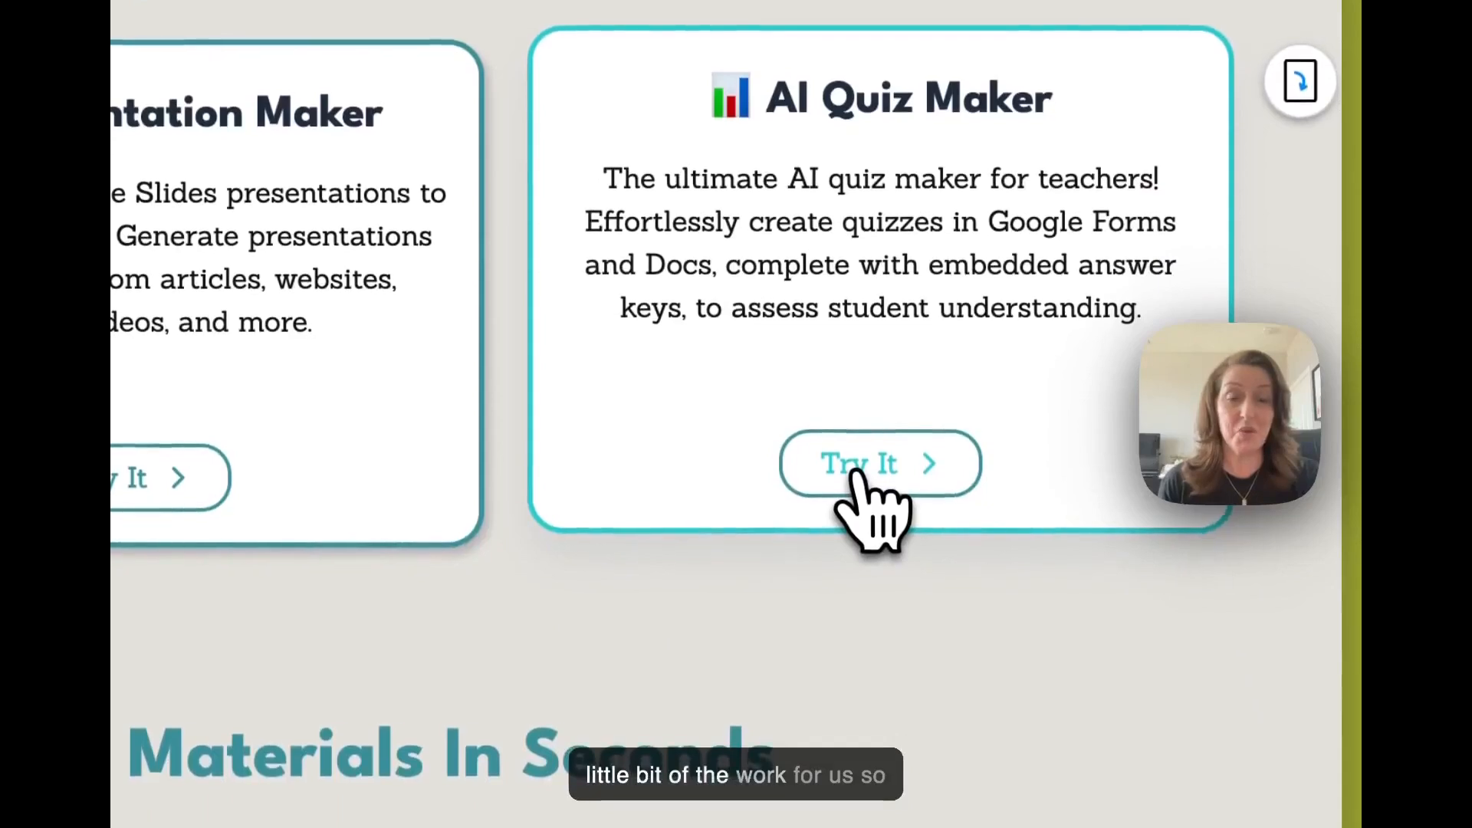
pyautogui.click(881, 463)
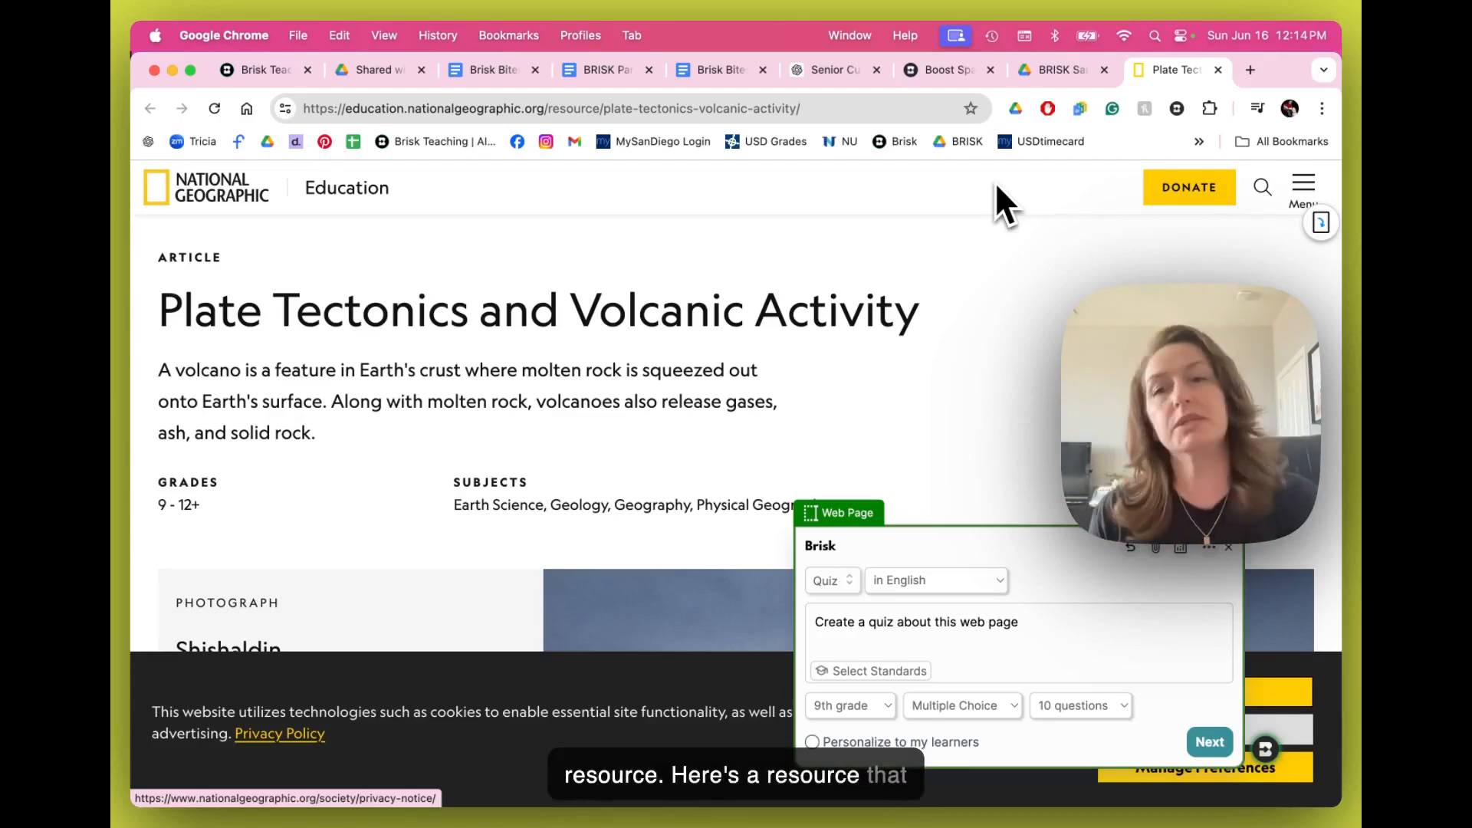
pyautogui.moveTo(694, 380)
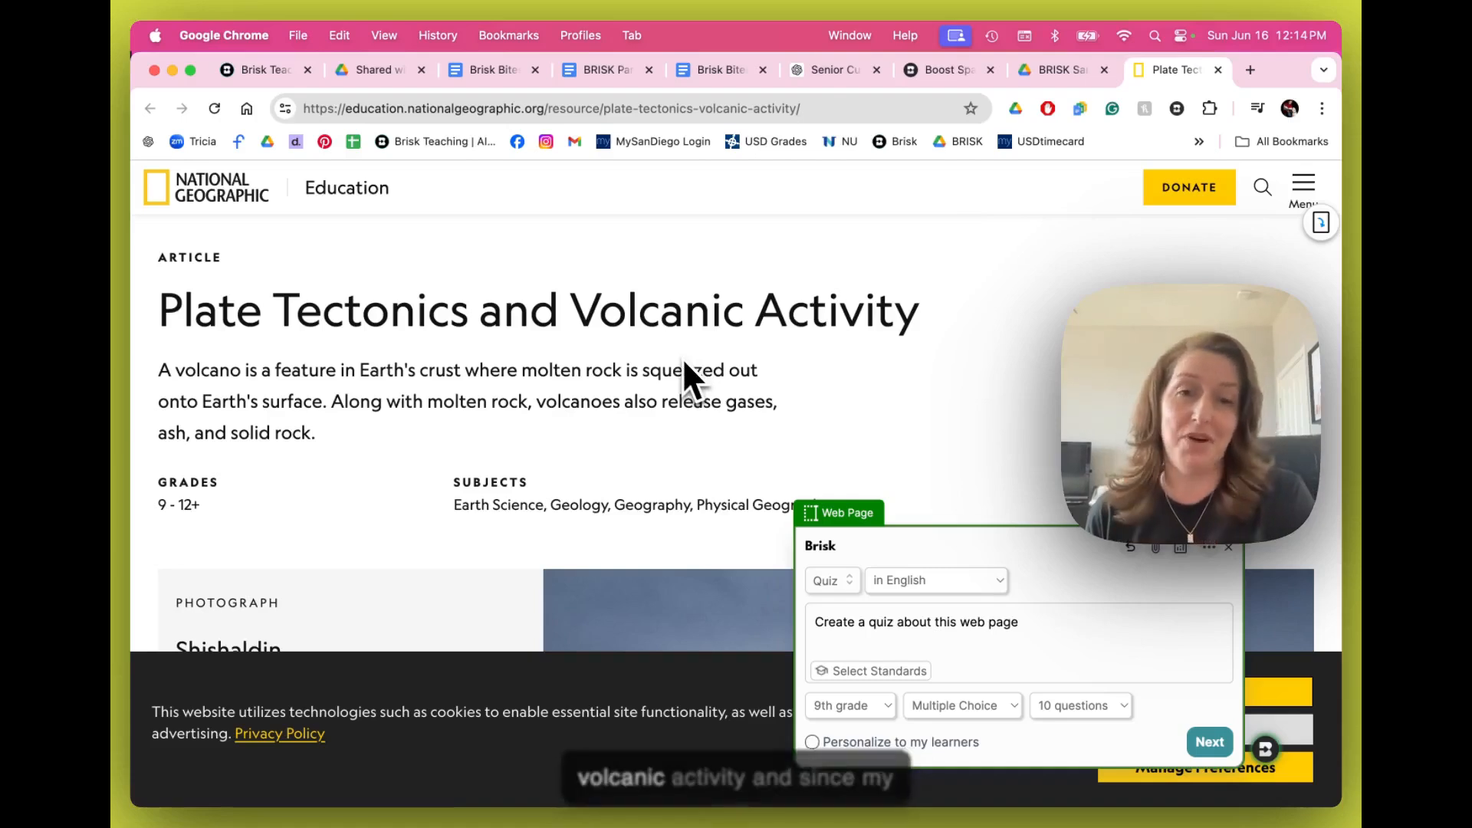
pyautogui.moveTo(1198, 127)
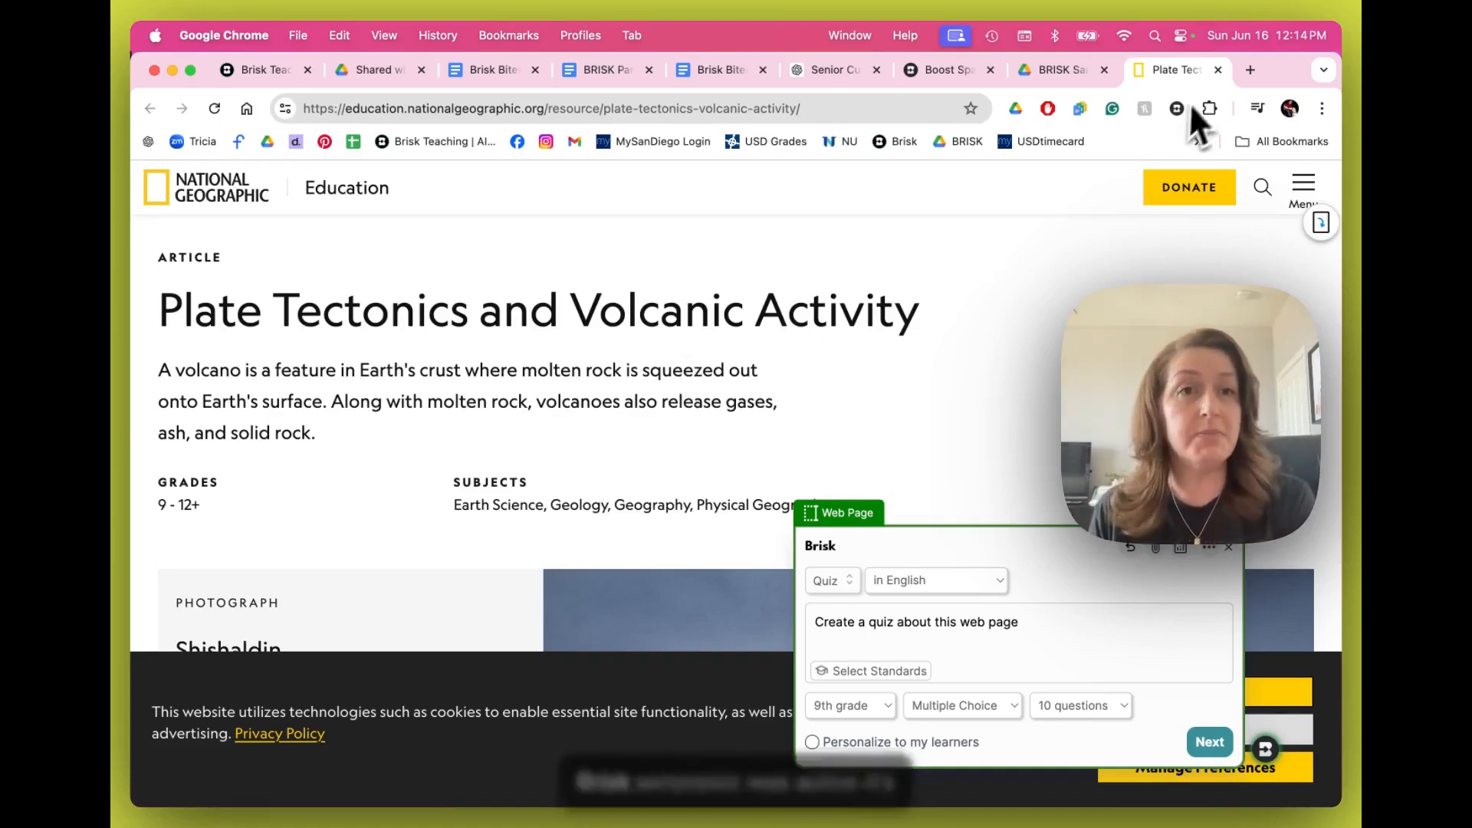
pyautogui.moveTo(1080, 578)
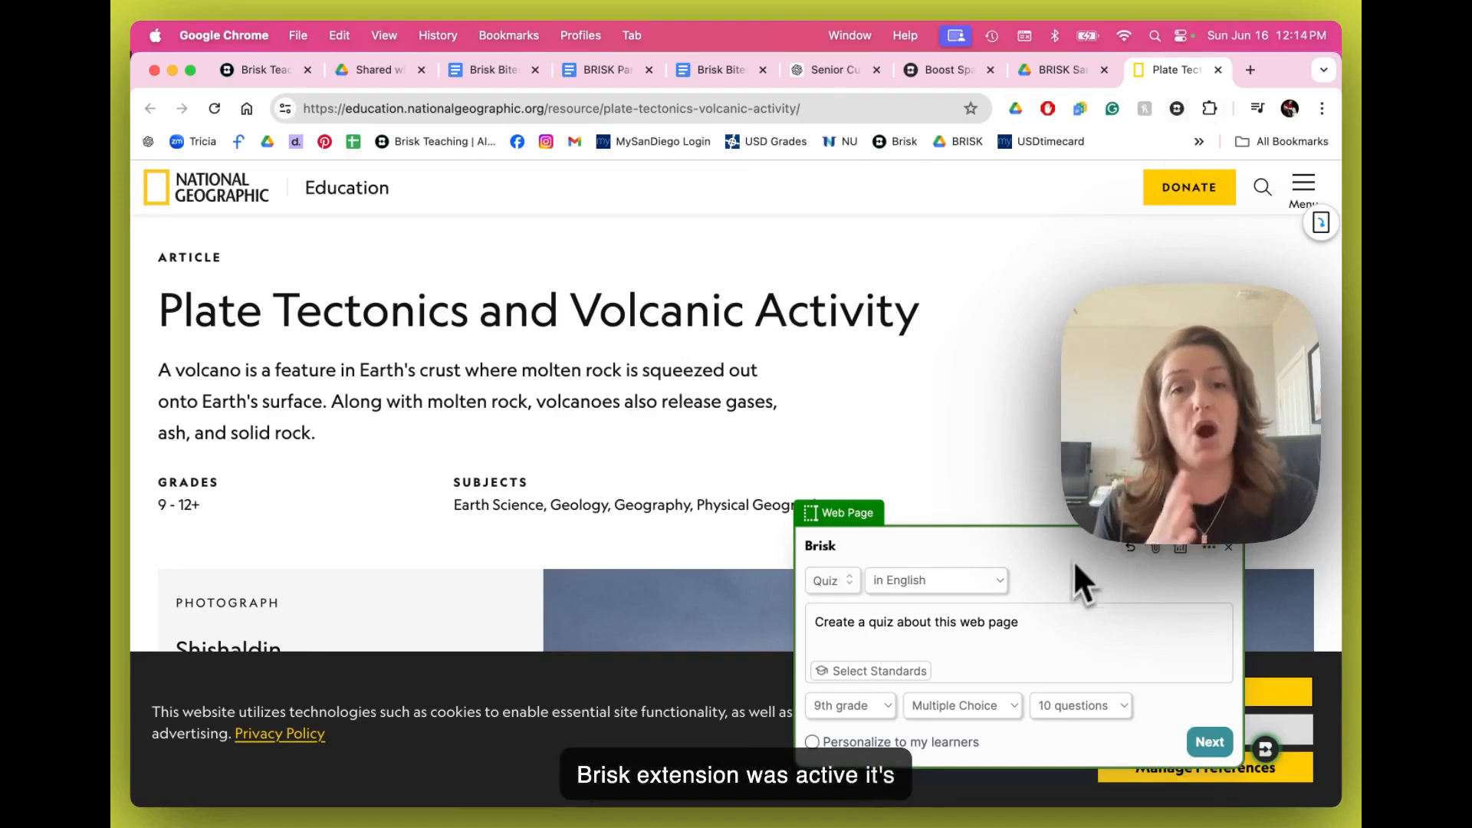
pyautogui.moveTo(1079, 592)
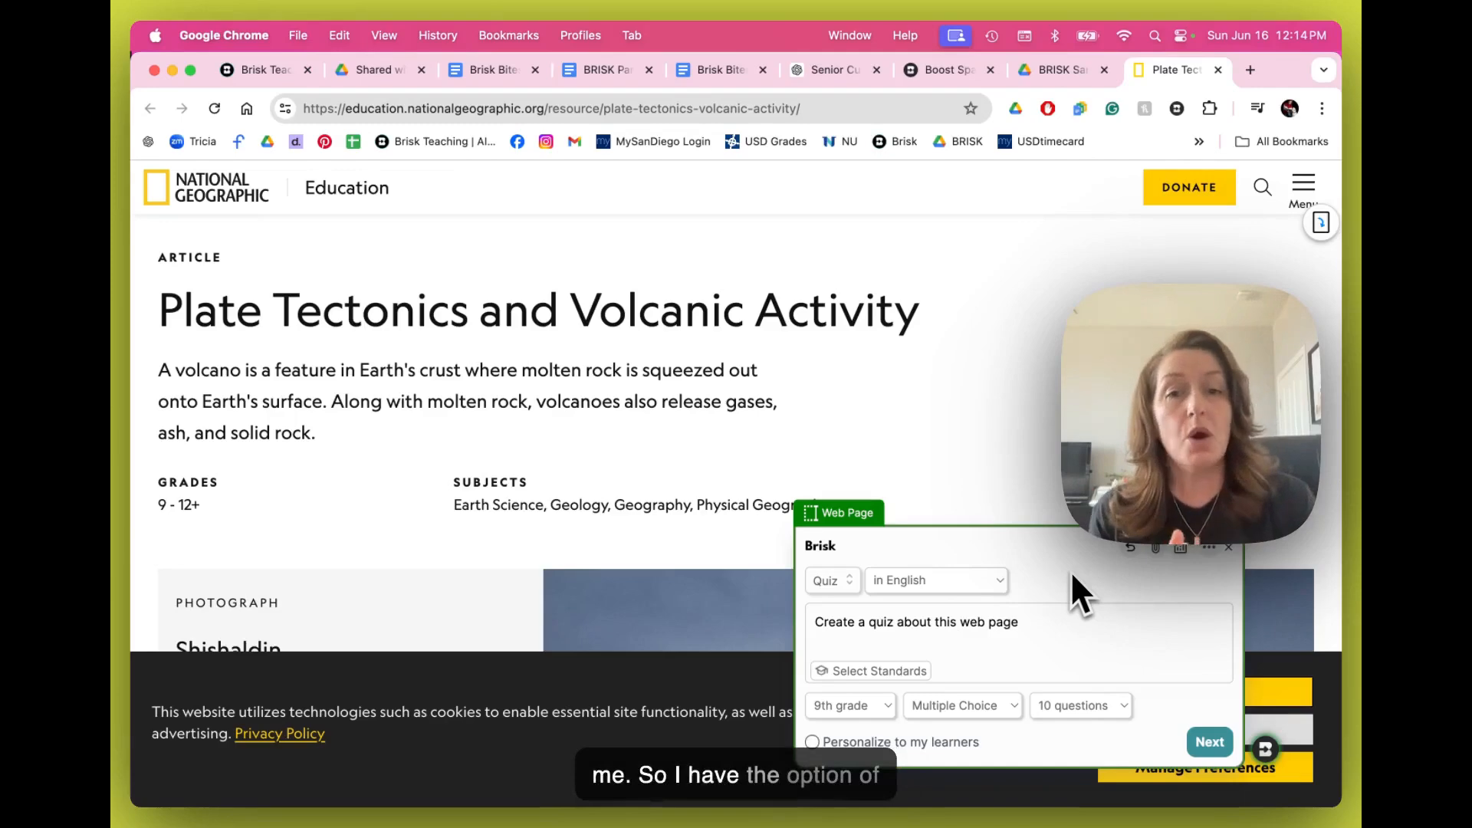
pyautogui.moveTo(941, 669)
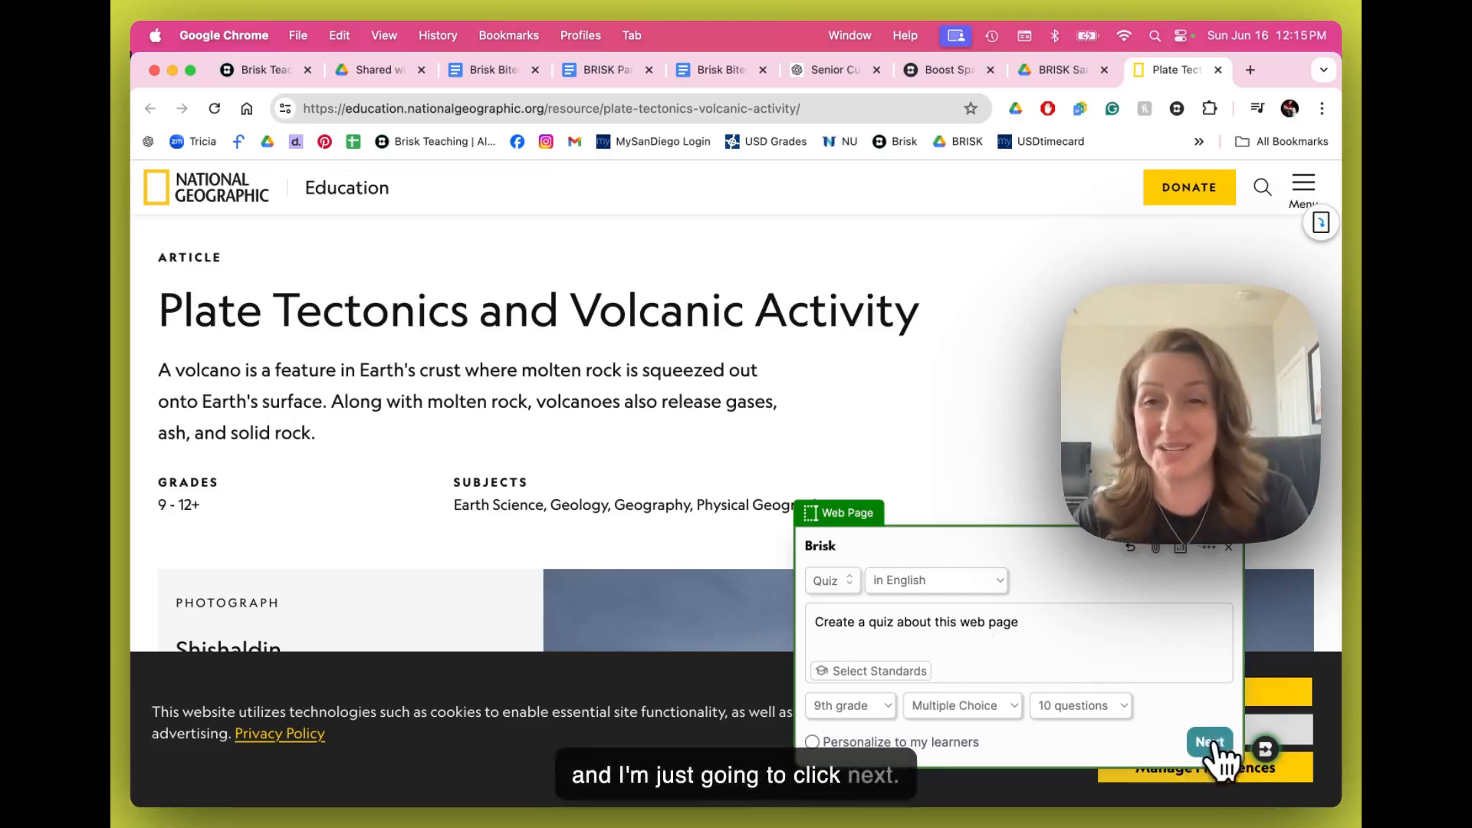
# Step: Submit the quiz settings: English, 9th grade, Multiple Choice, 10 questions on the plate tectonics article
pyautogui.click(1210, 743)
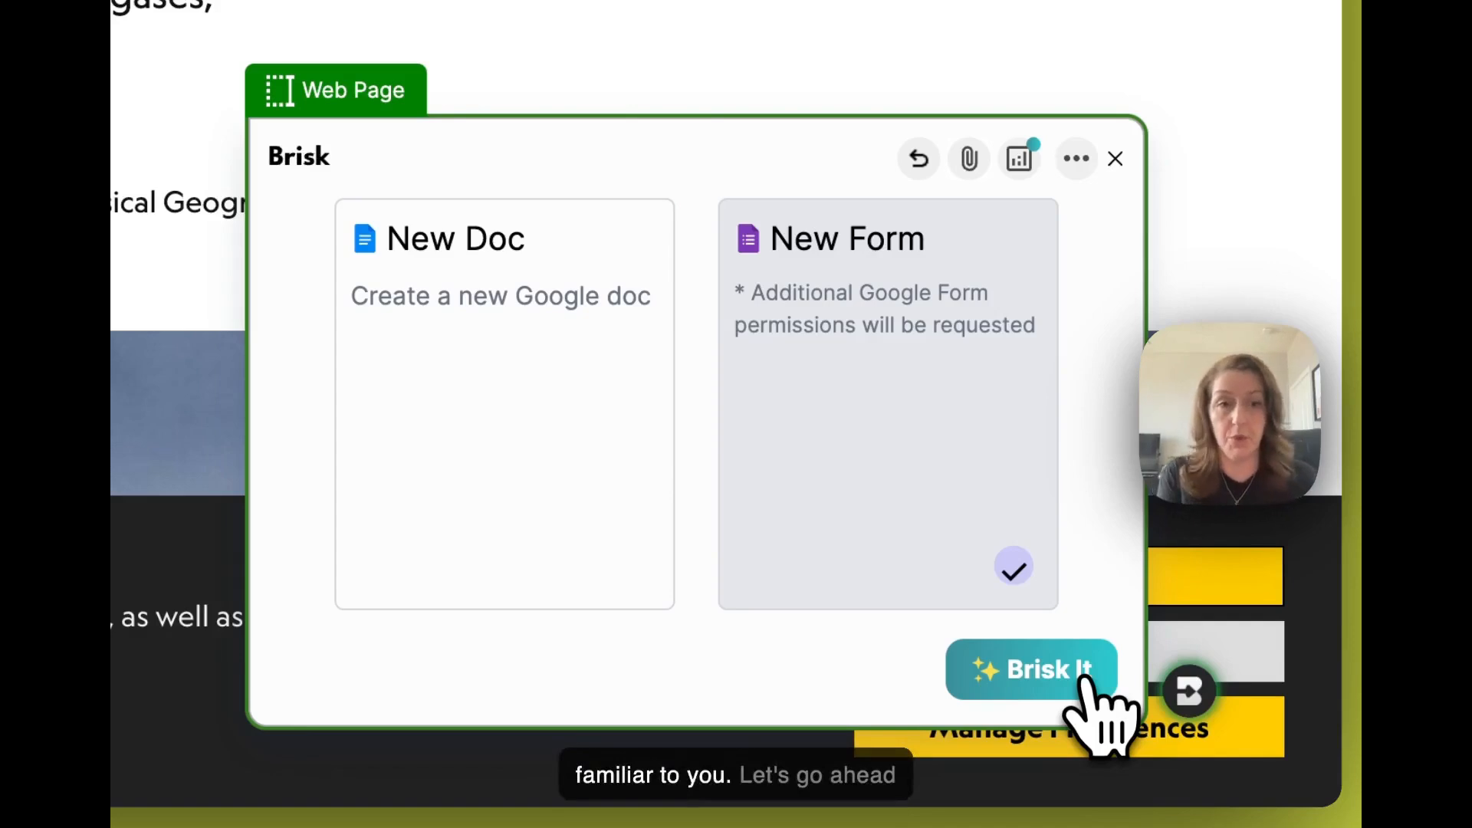
# Step: Generate the quiz as a New Form, producing the 'Volcanoes Quiz' Google Form
pyautogui.click(1030, 670)
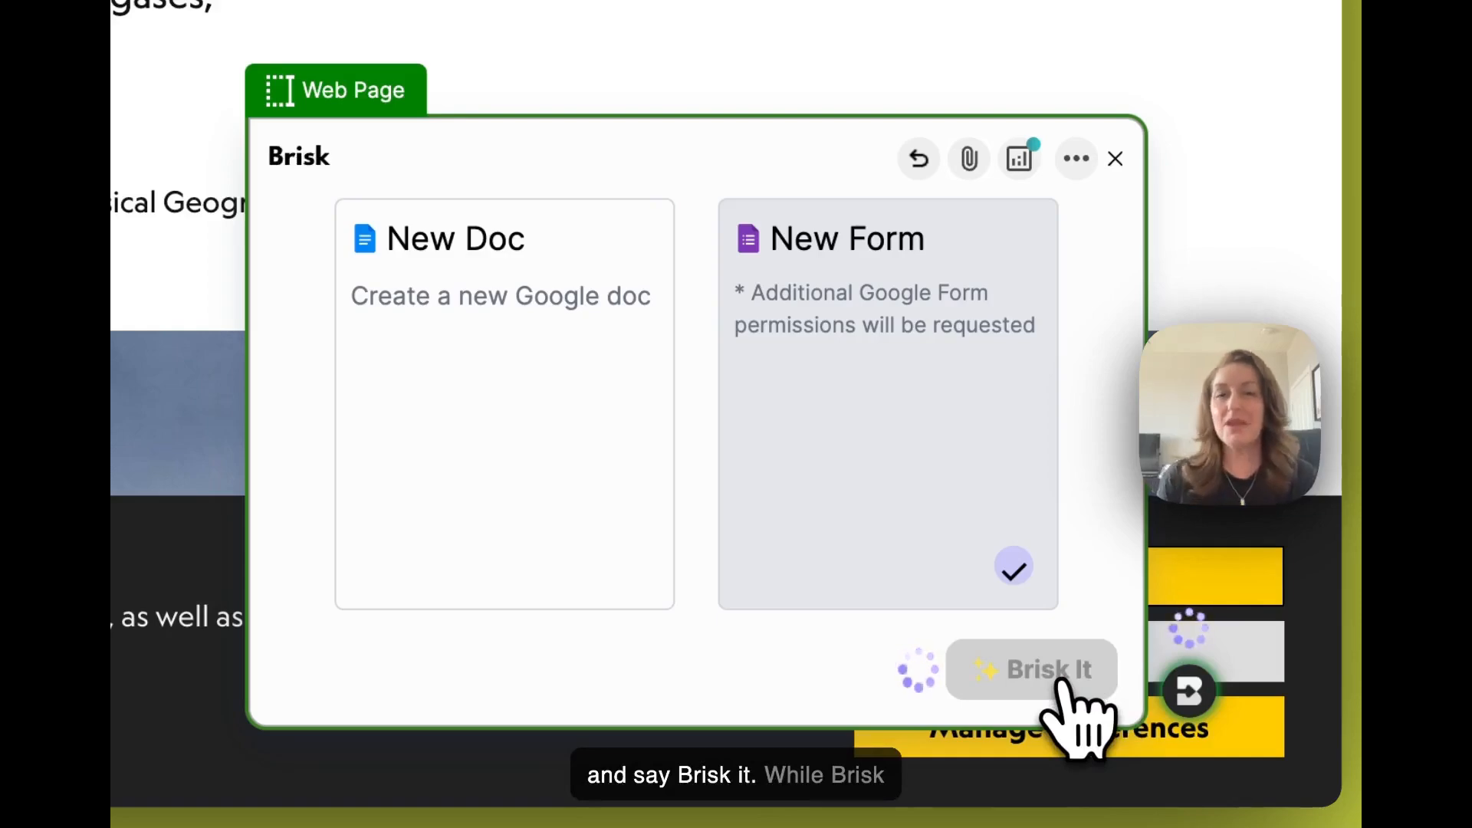
pyautogui.click(1030, 670)
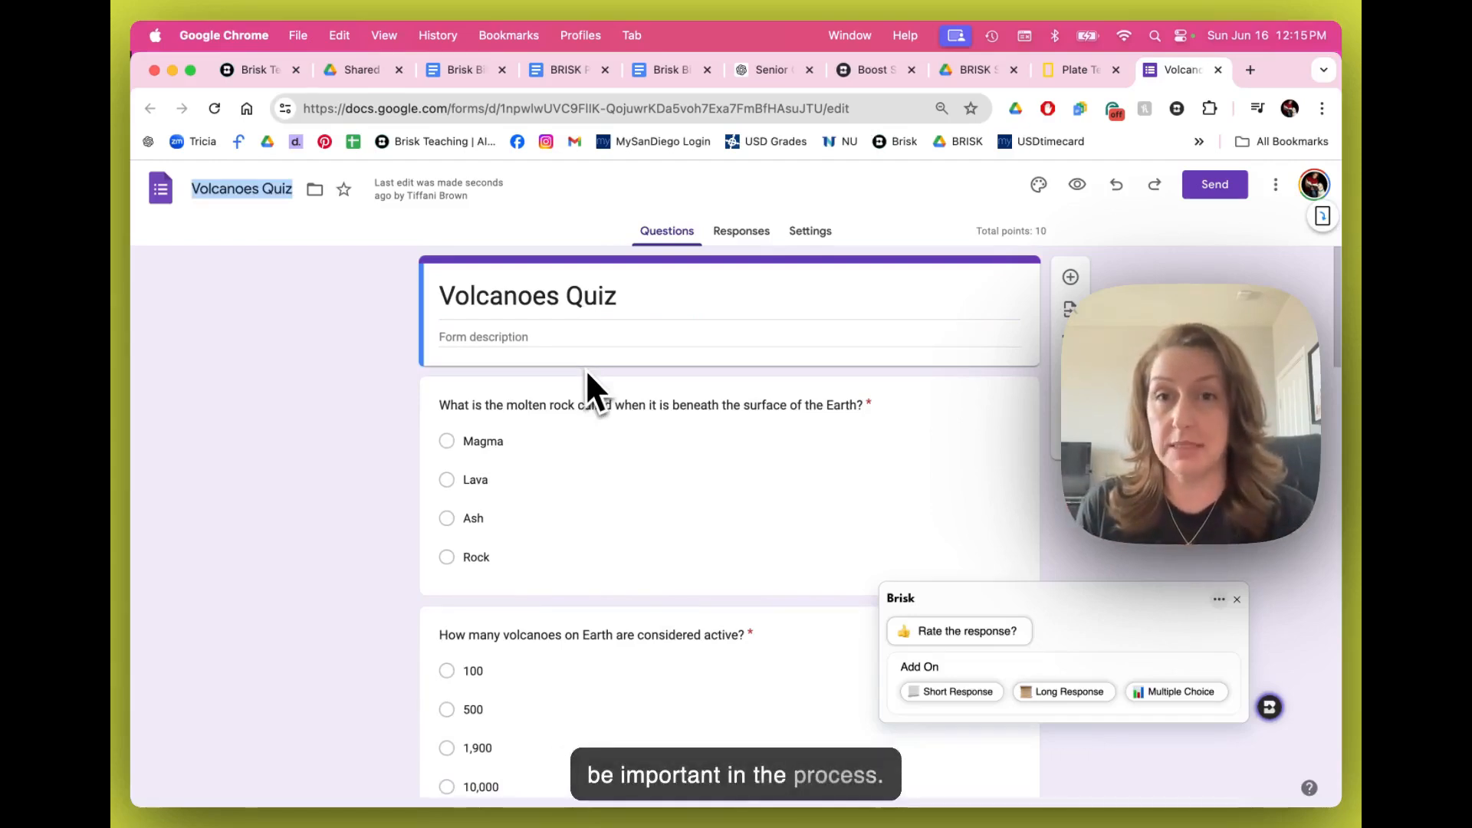
pyautogui.scroll(-3)
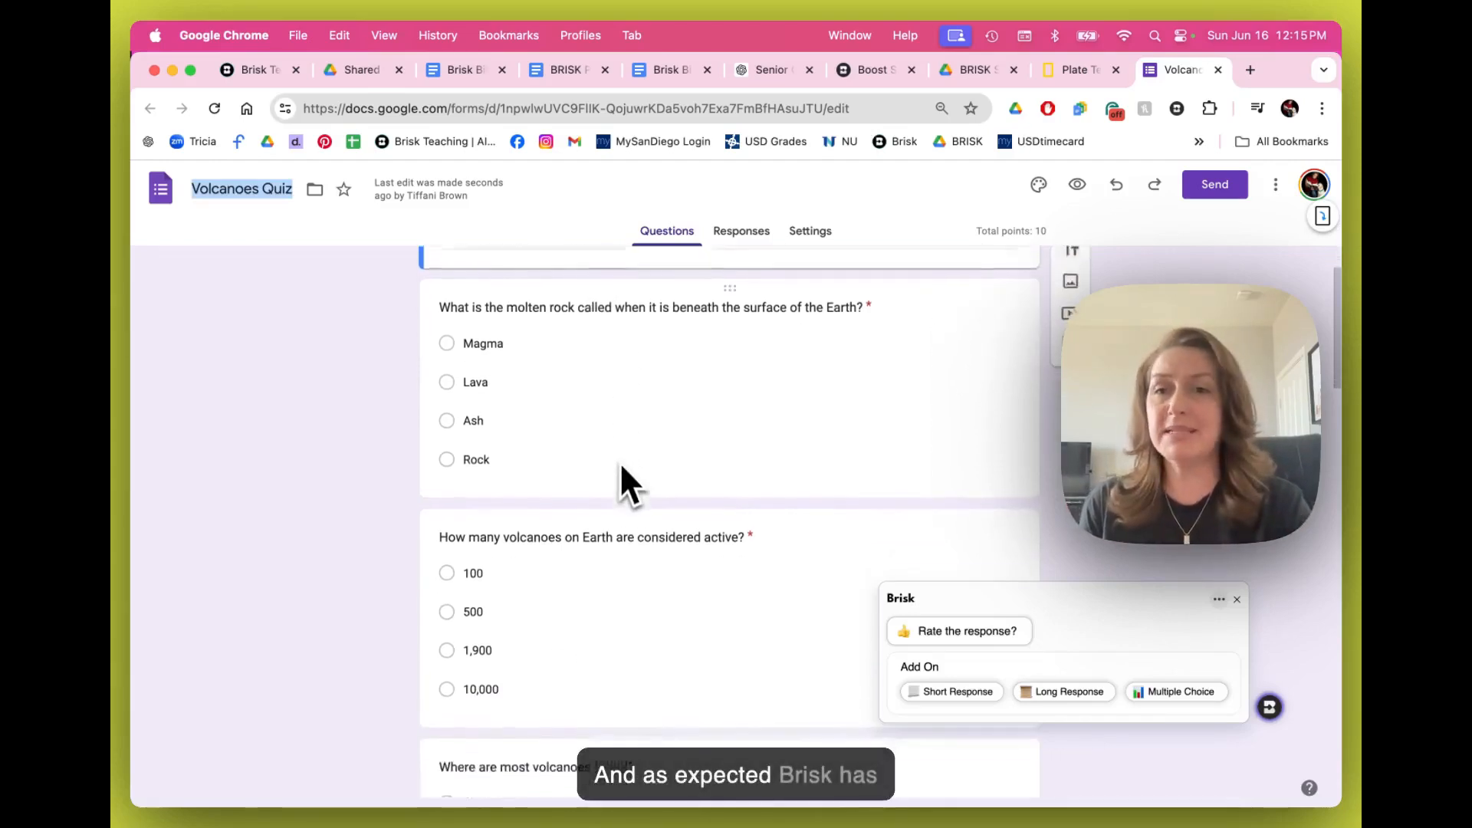
pyautogui.scroll(-3)
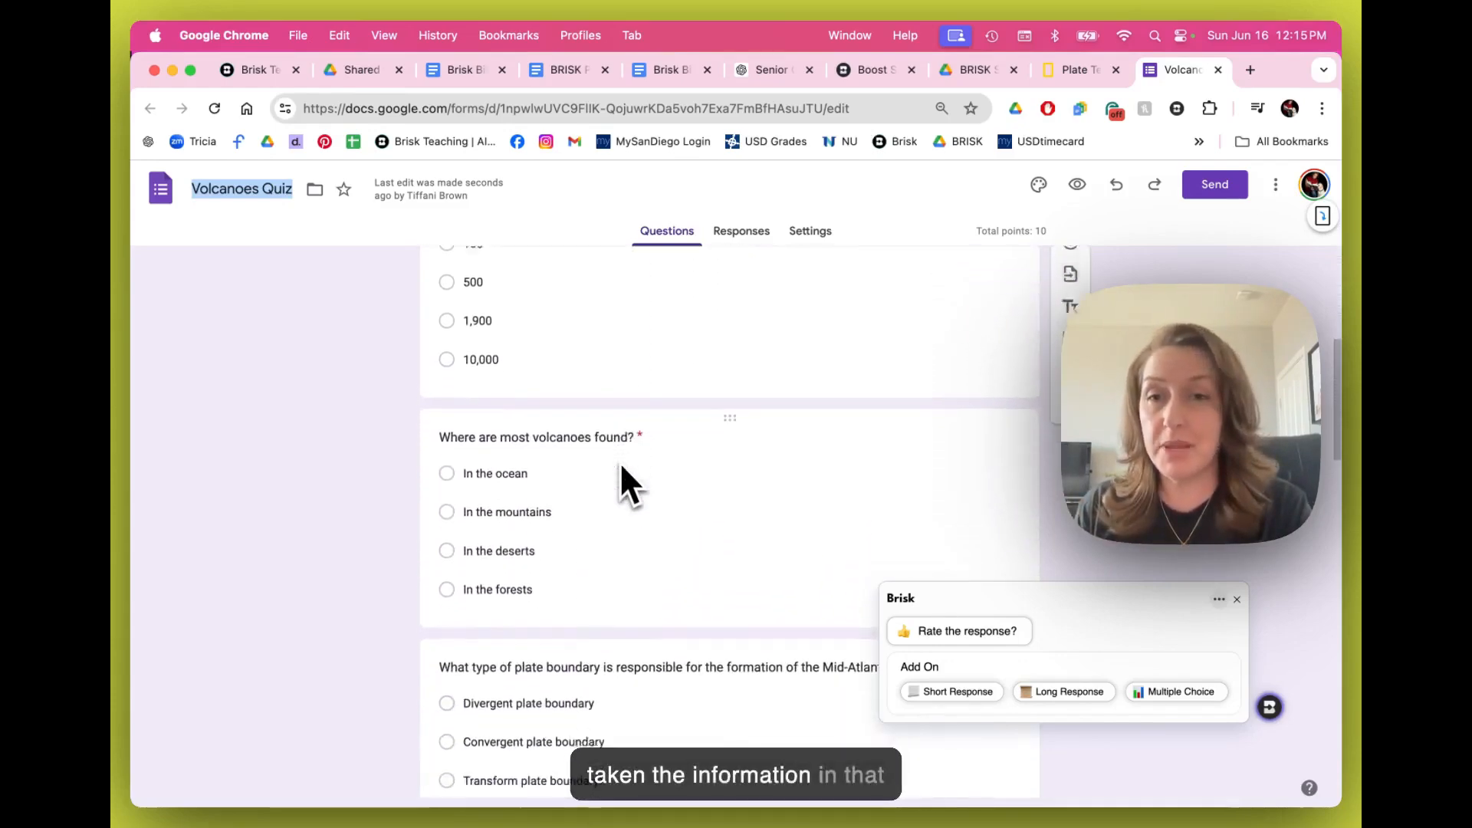
pyautogui.scroll(-3)
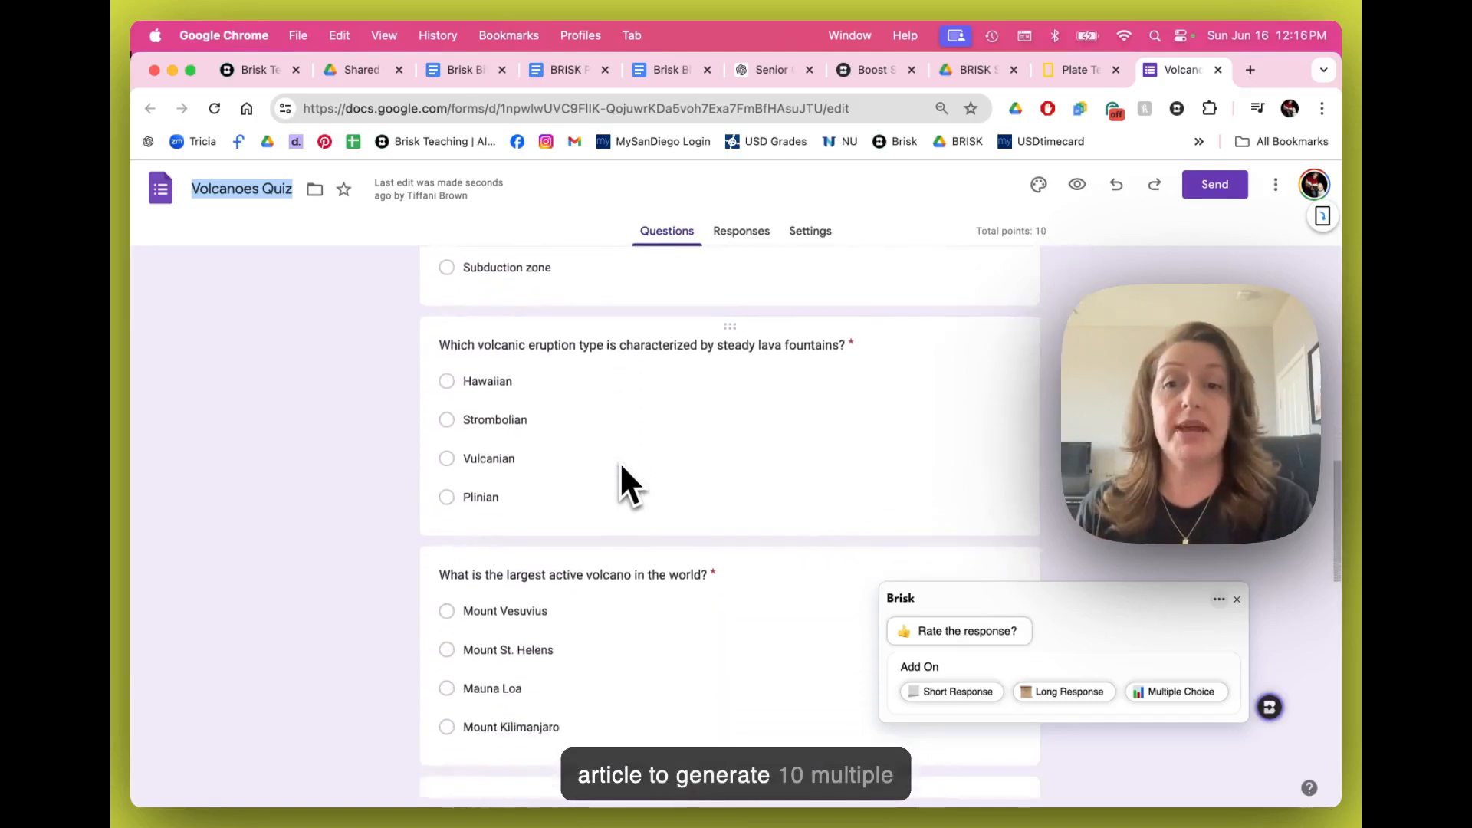
pyautogui.scroll(3)
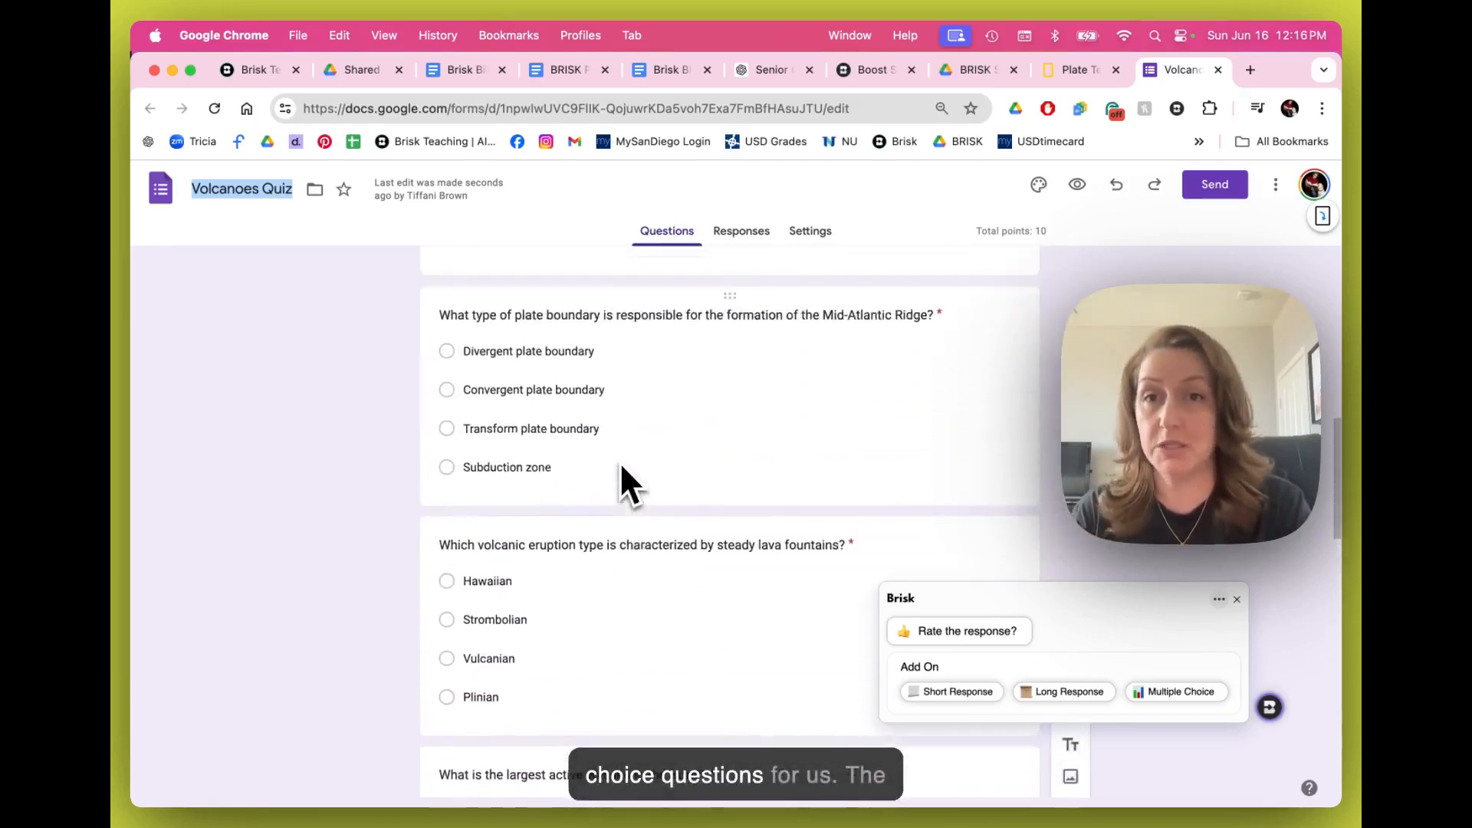
pyautogui.scroll(3)
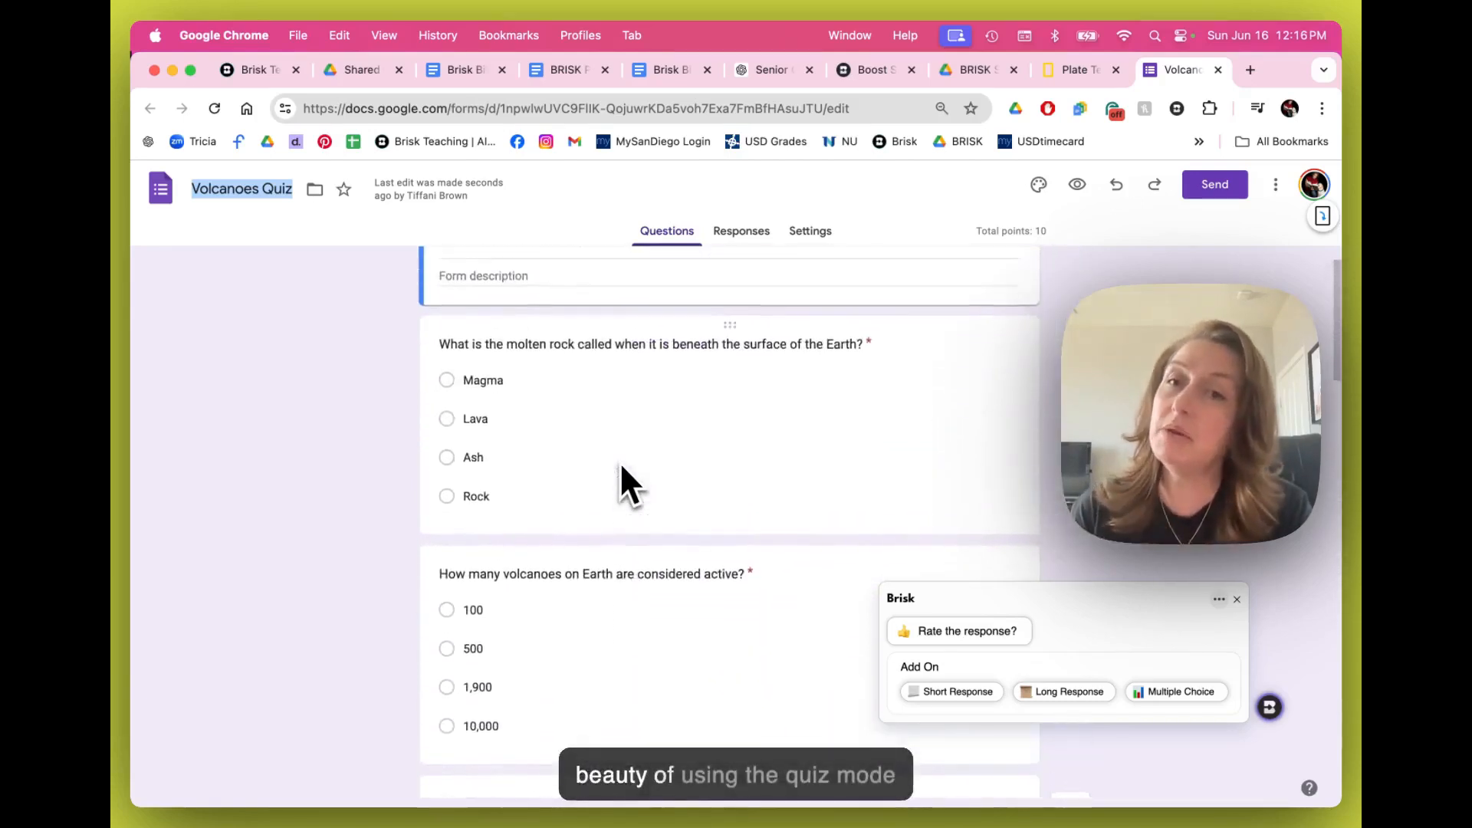
pyautogui.scroll(3)
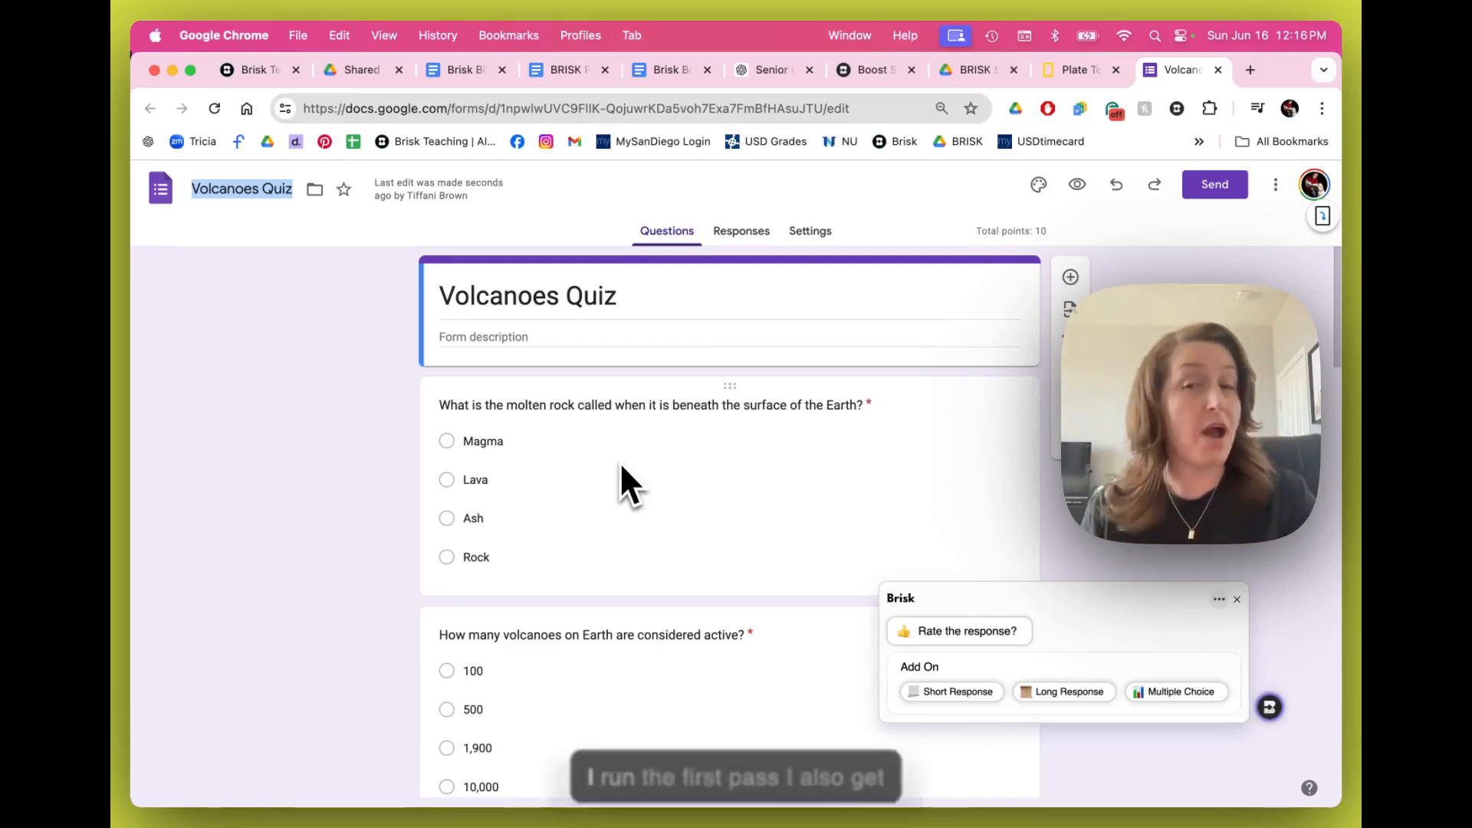
pyautogui.moveTo(1013, 727)
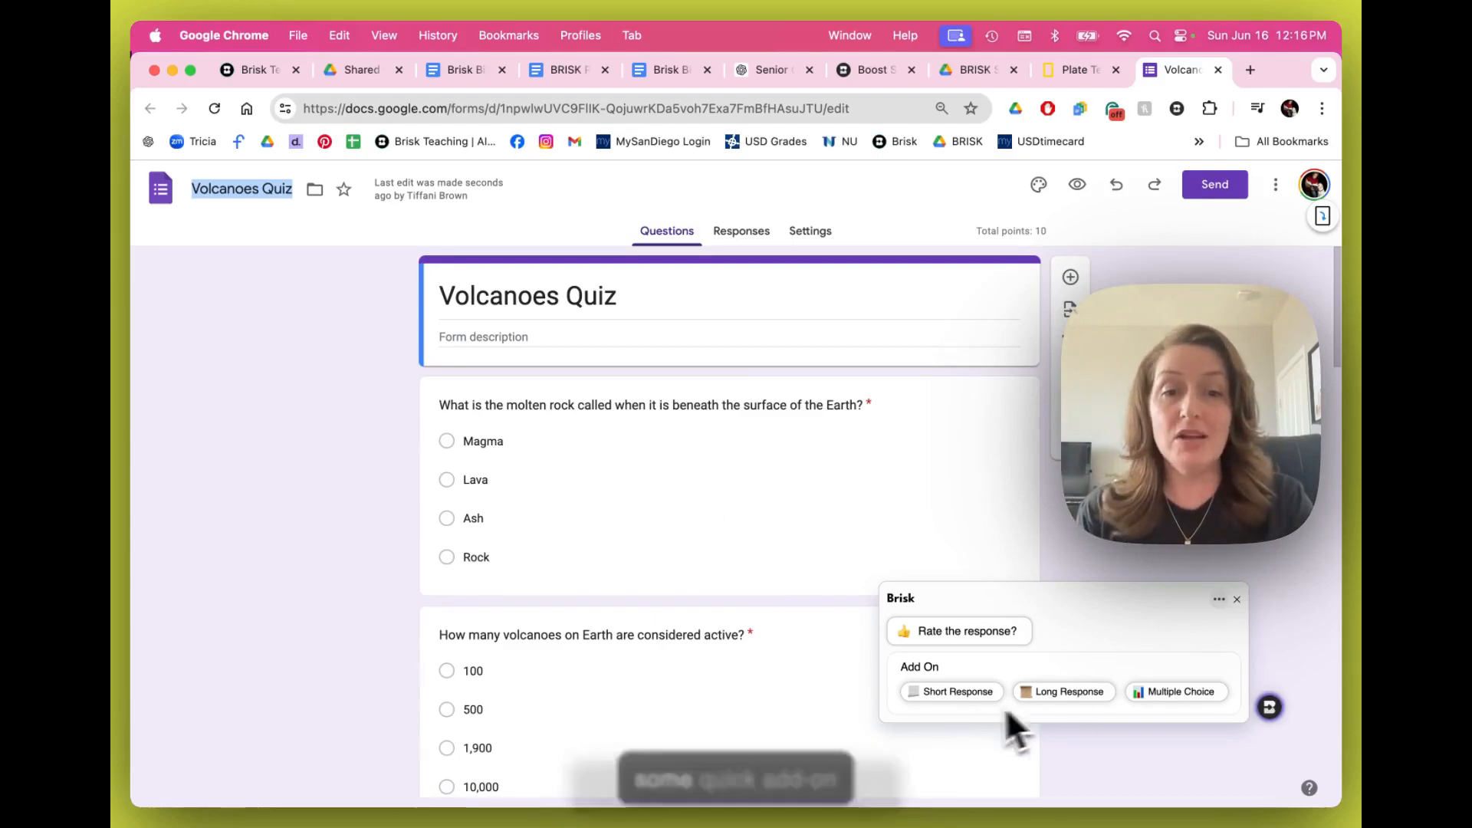